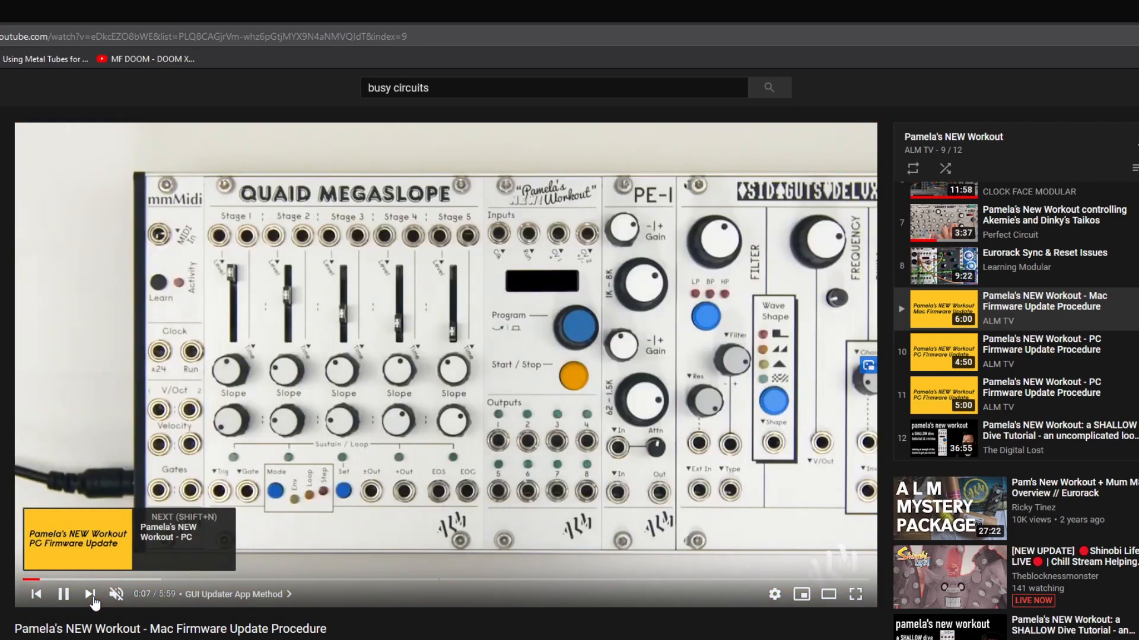
# Step: Advance the playlist to the next video, "Pamela's NEW Workout - PC Firmware Update Procedure"
pyautogui.click(90, 594)
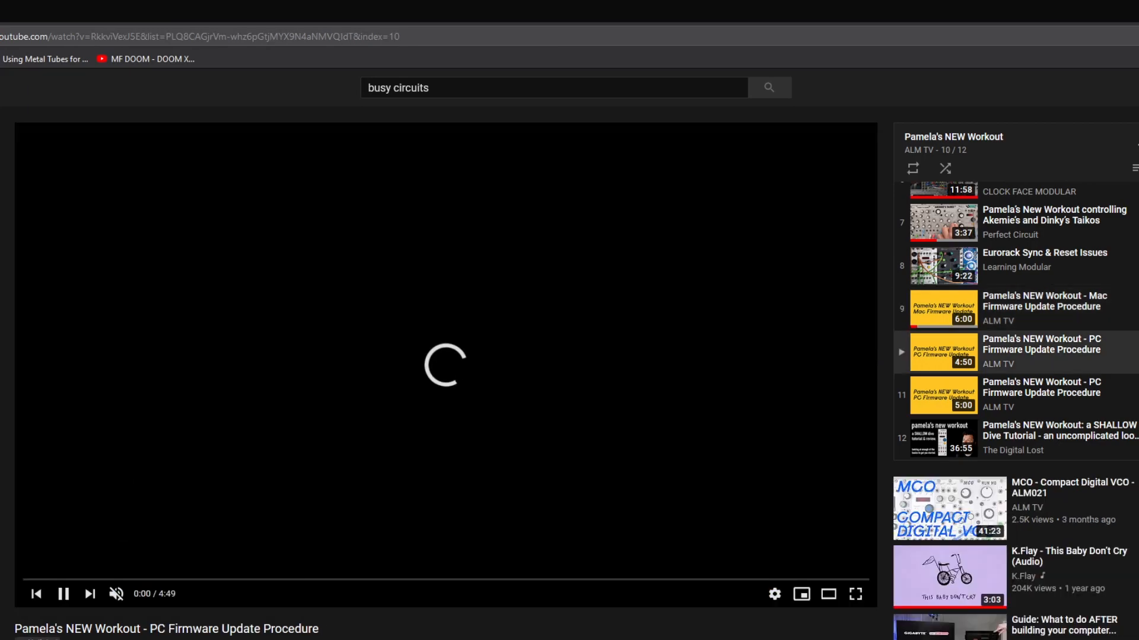